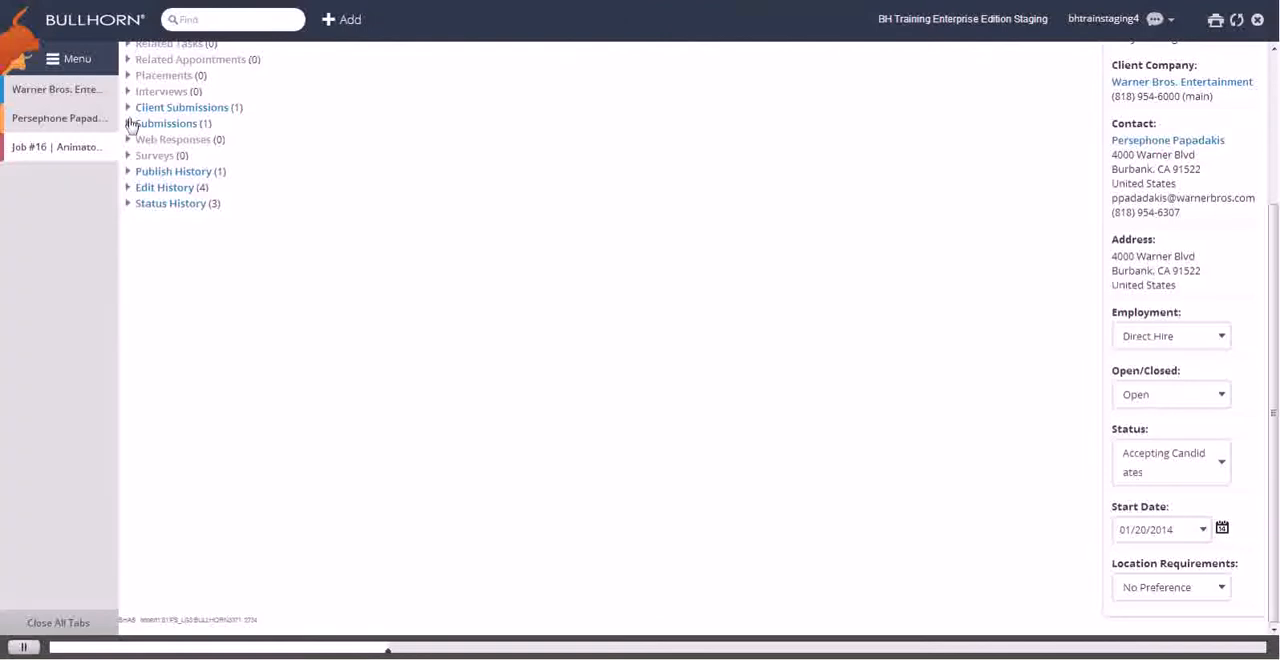
left_click(165, 123)
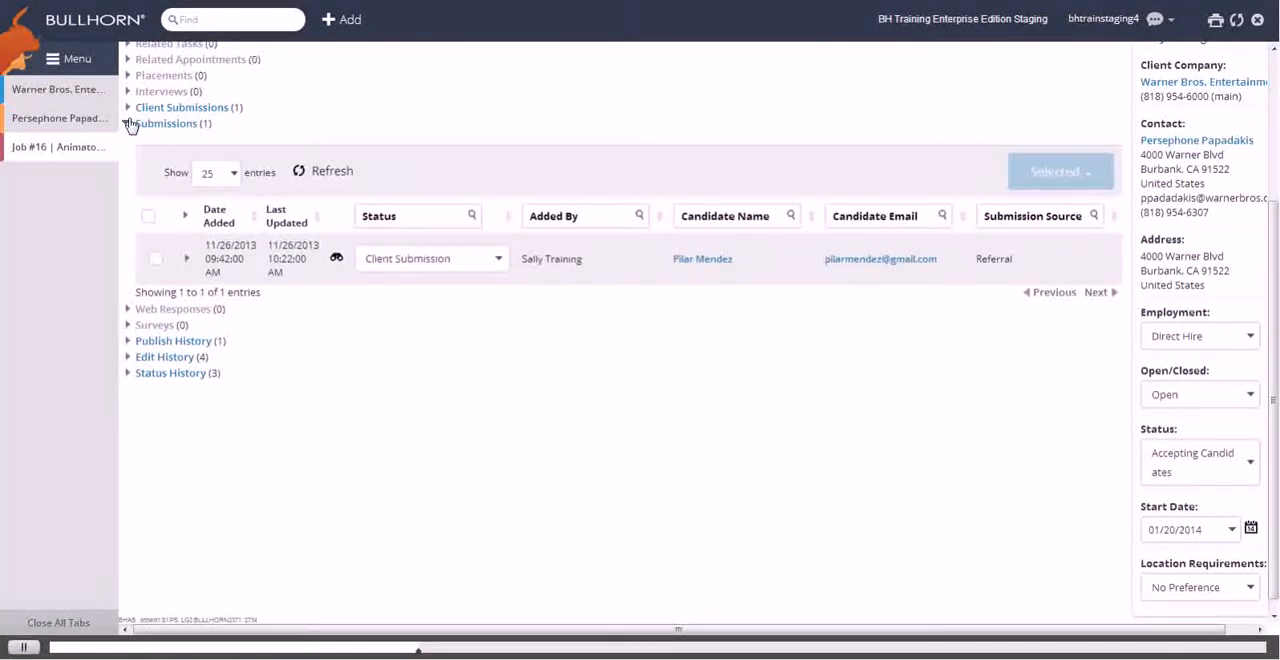
left_click(186, 258)
type("bit of a fast-talker")
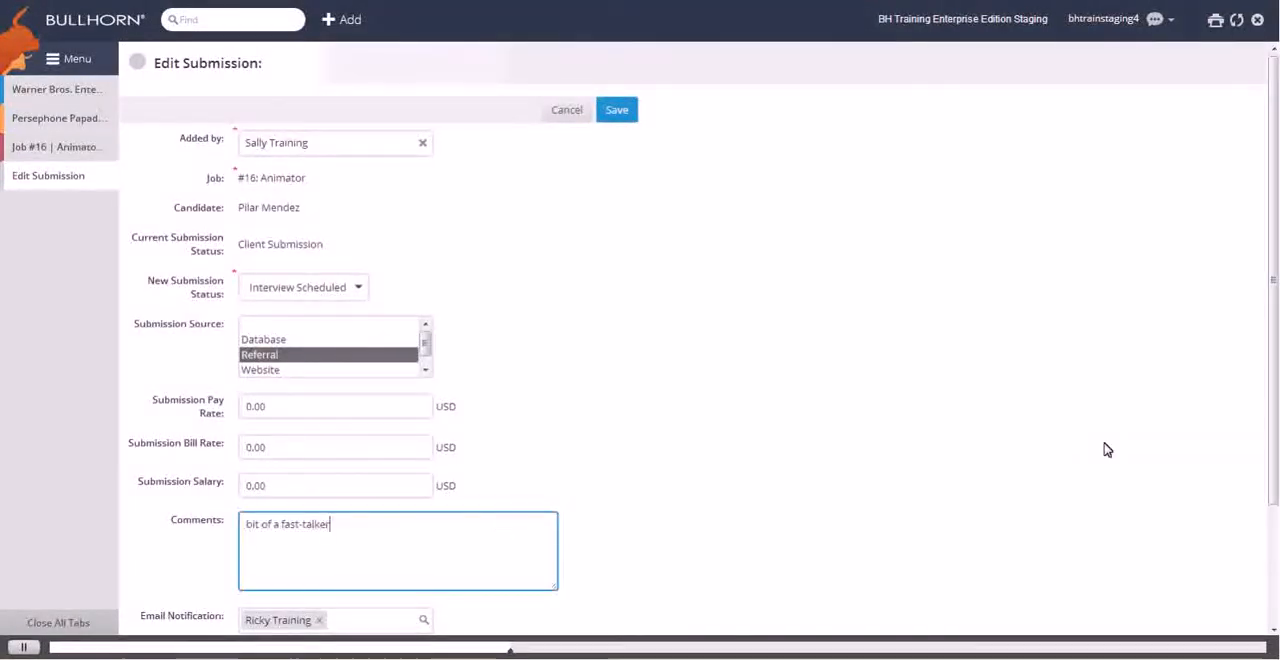
scroll("down", 3)
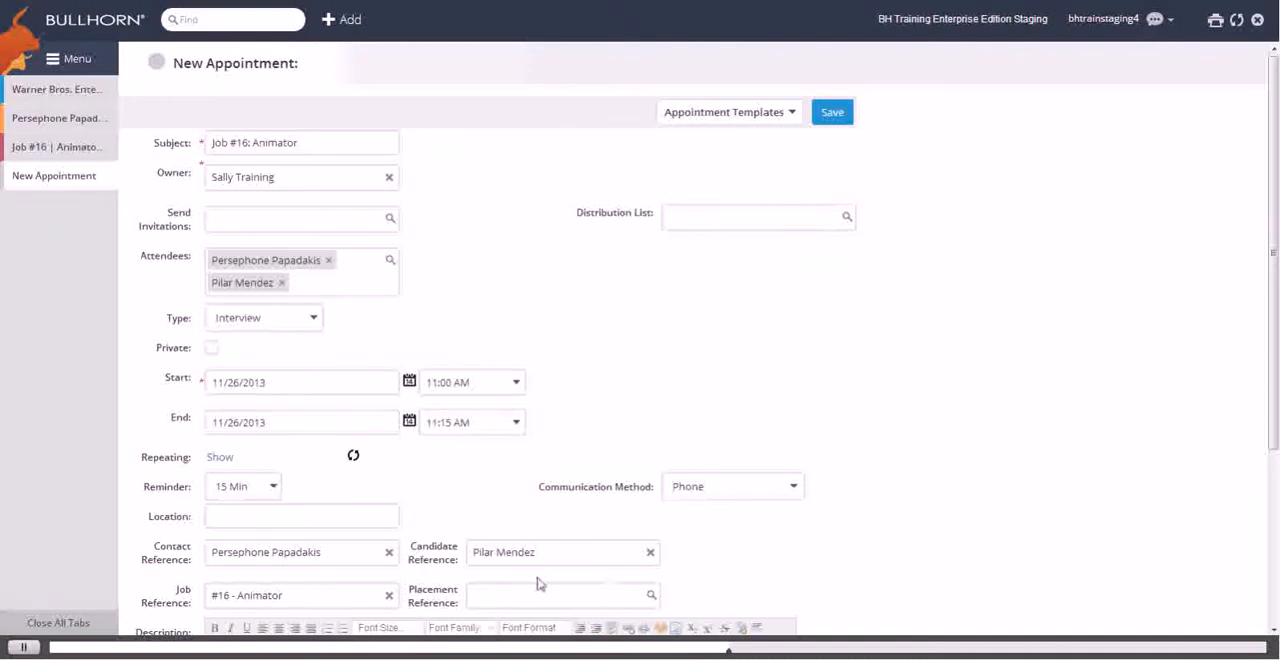
Step: Set the interview appointment's start date to 12/09/2013
left_click(303, 382)
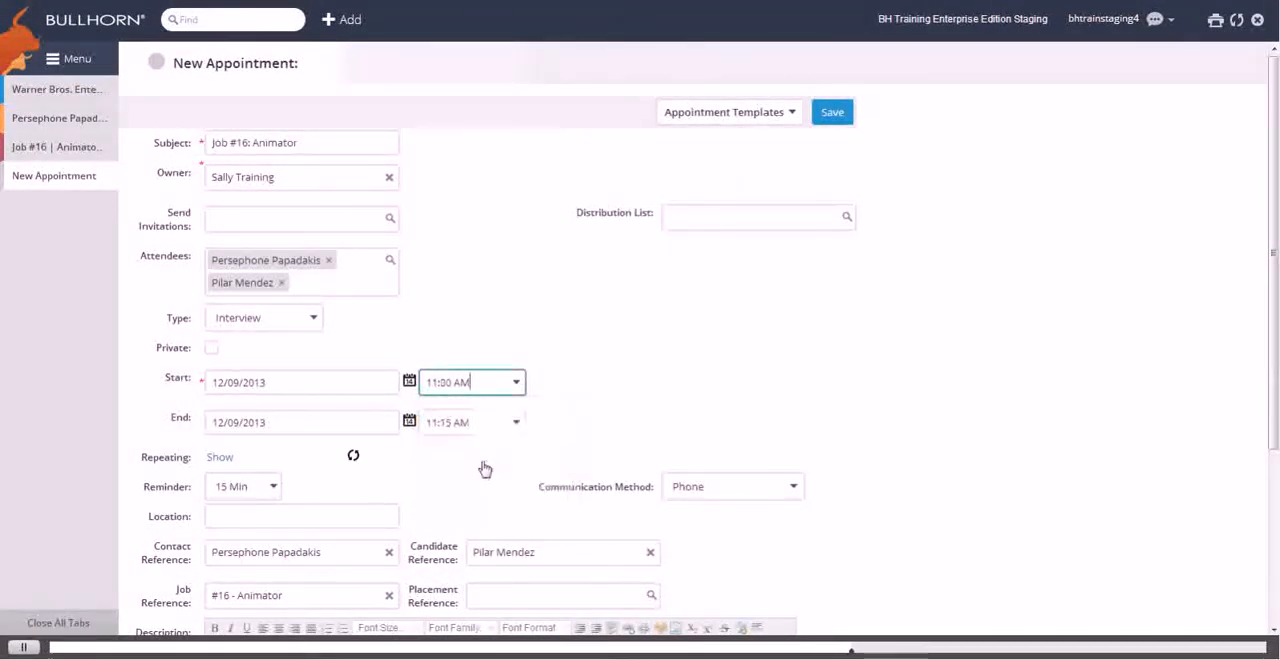
Step: Schedule the interview 11:30 AM–2:00 PM, offsite at Warner Bros., and save it
left_click(516, 421)
type("2:00 PM")
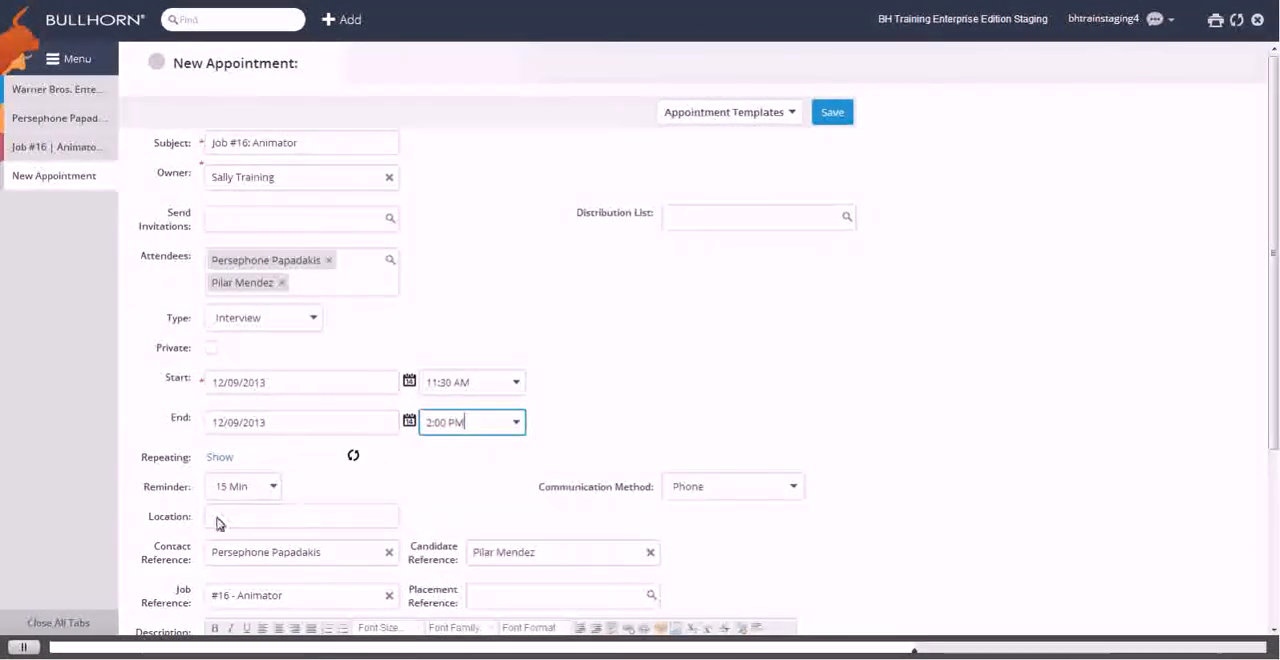
type("Warner Bros.")
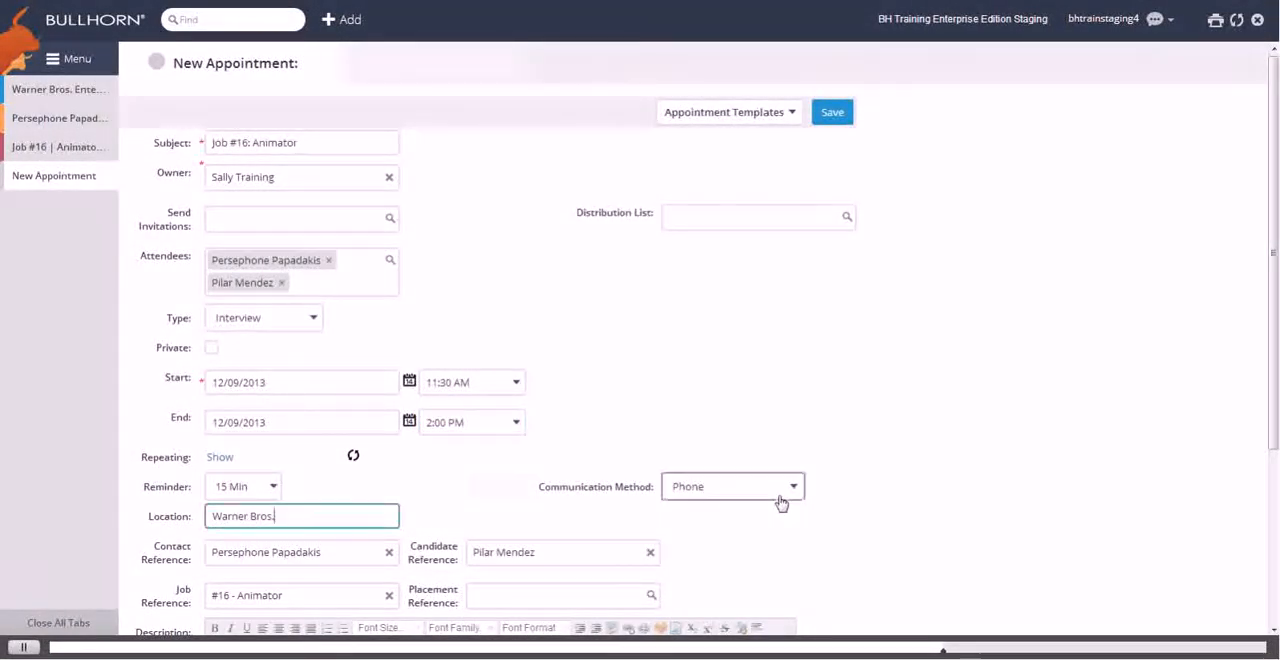
left_click(732, 486)
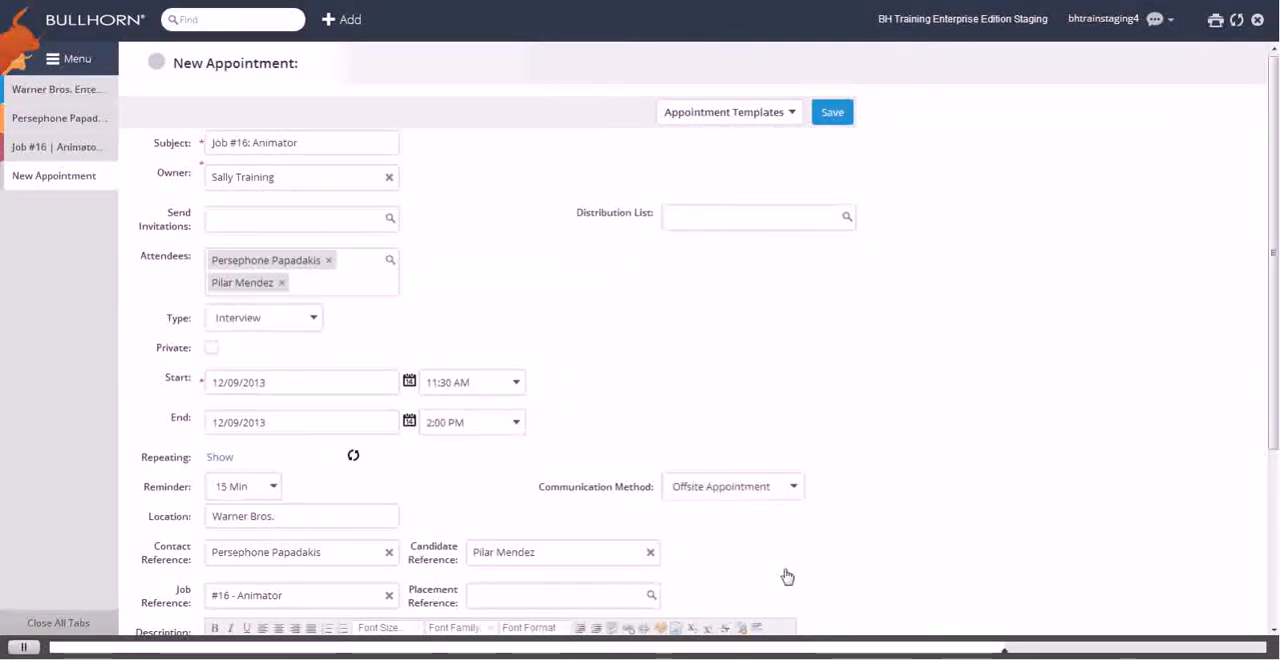
mouse_move(814, 525)
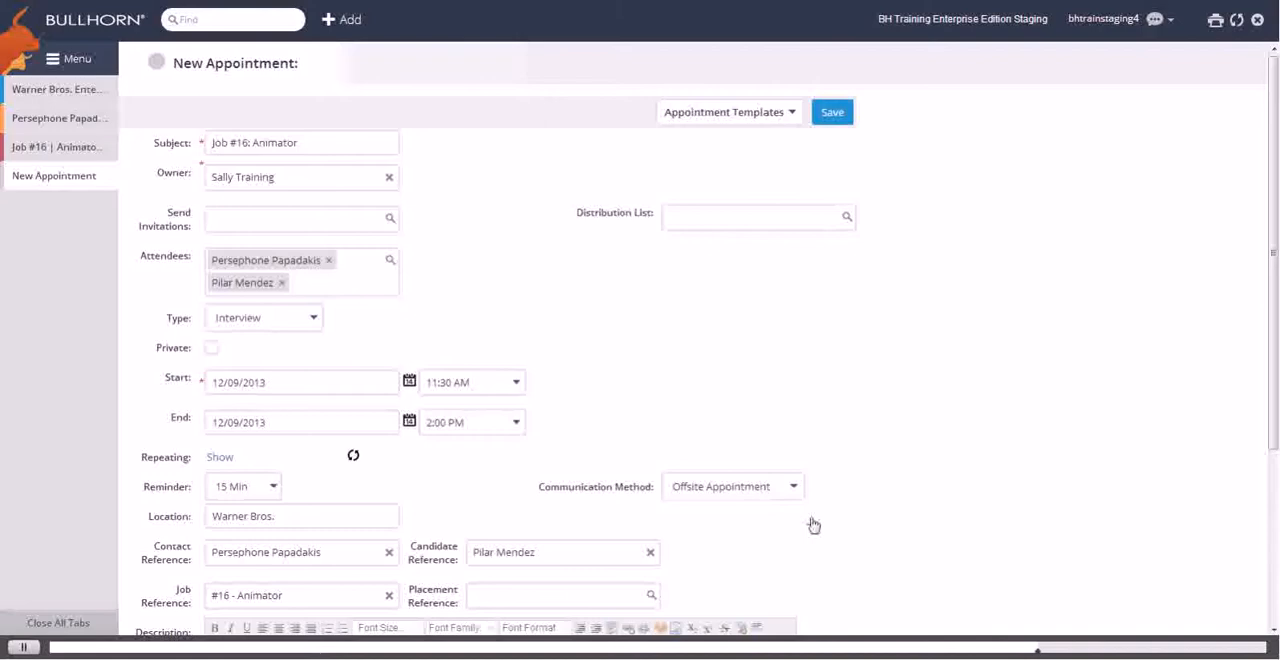
left_click(57, 146)
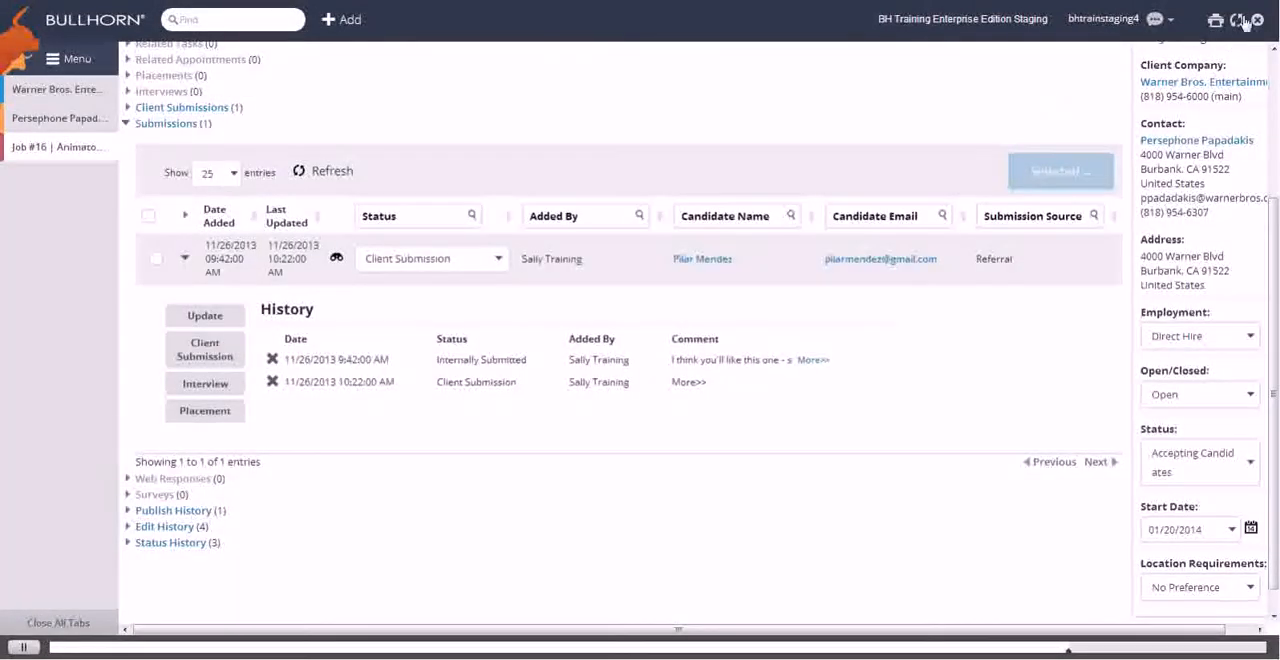